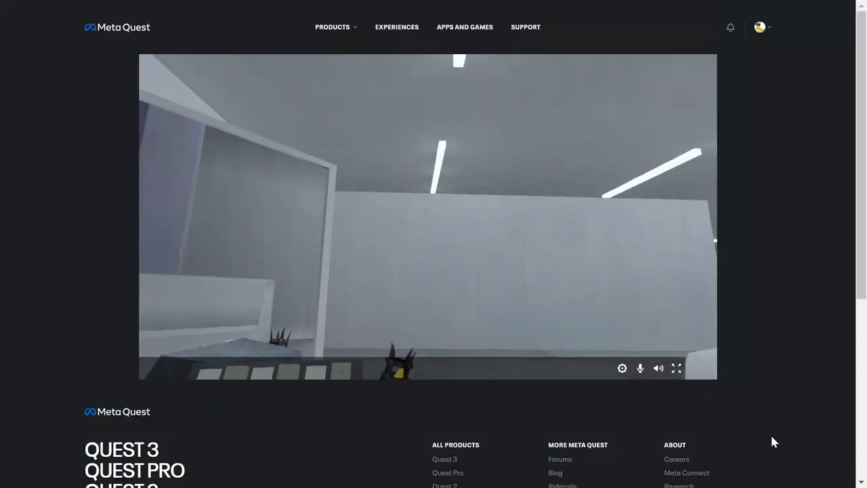
Open 'Cave Wave 1 hour' on YouTube and add an OBS Audio Output Capture source
click(676, 368)
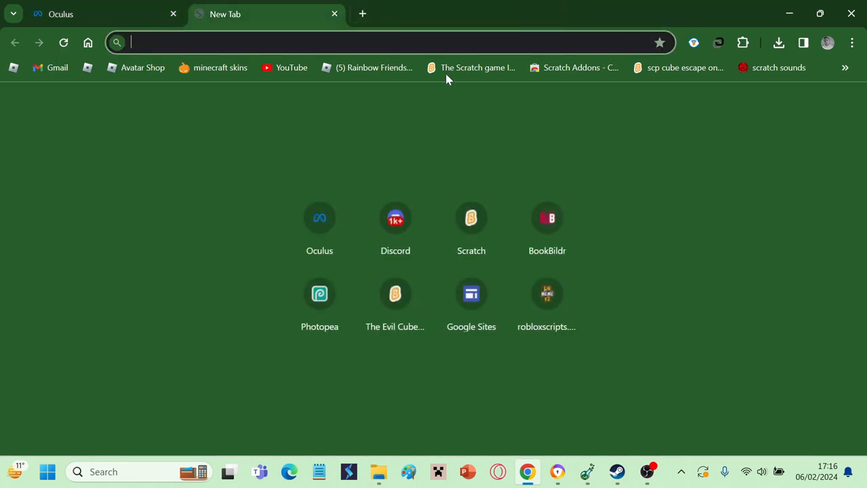
text(youtube.com)
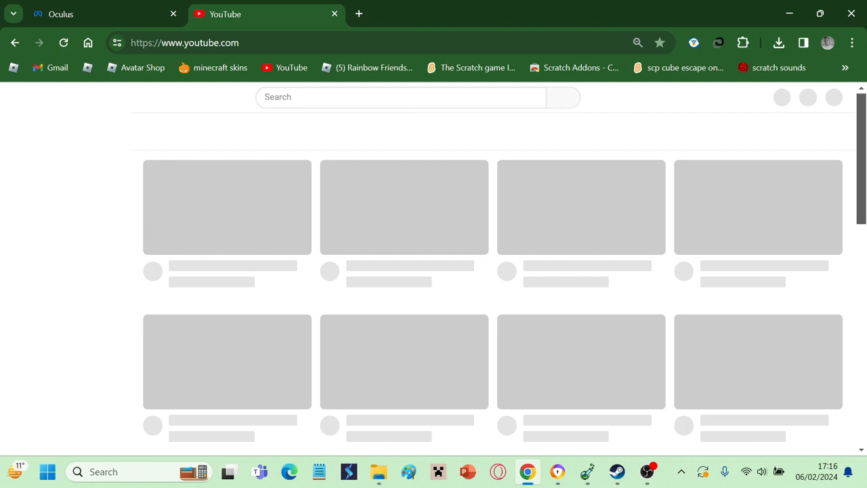
click(392, 97)
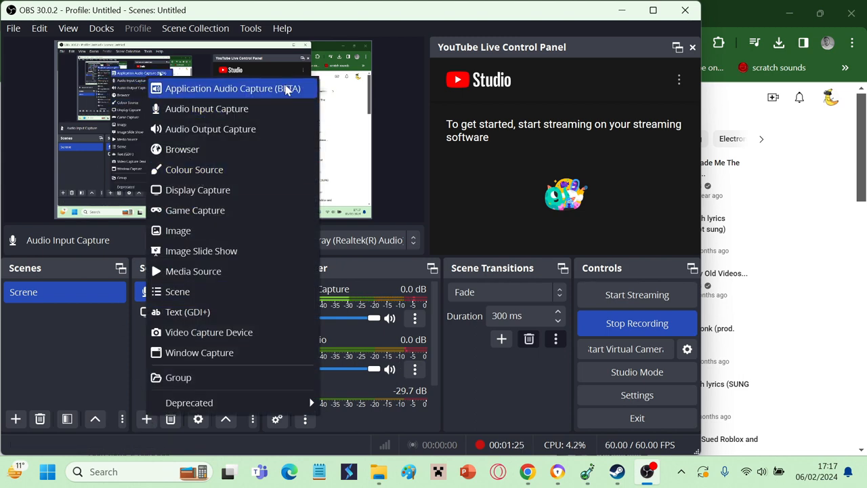
click(211, 129)
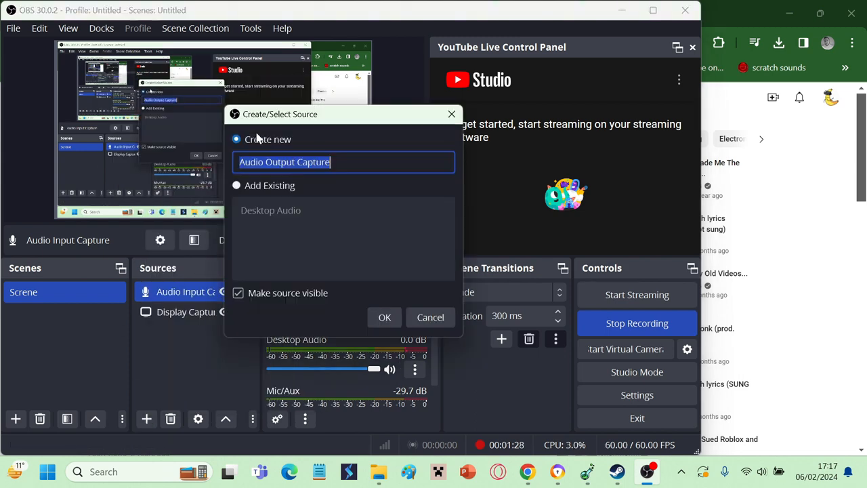
click(384, 317)
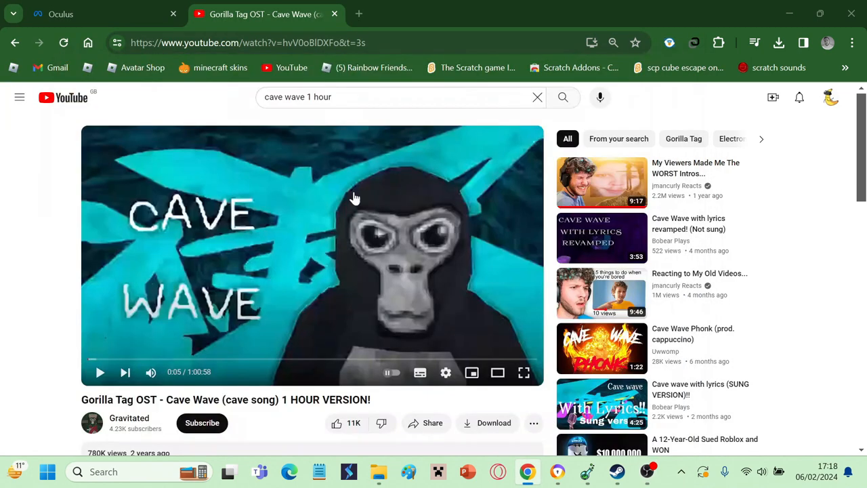
Play the Cave Wave video, then minimise Chrome to show the desktop
click(99, 372)
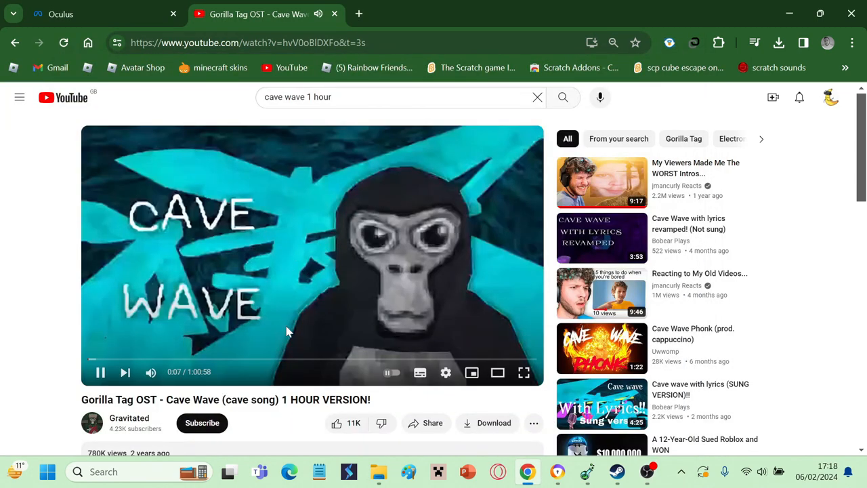
click(47, 471)
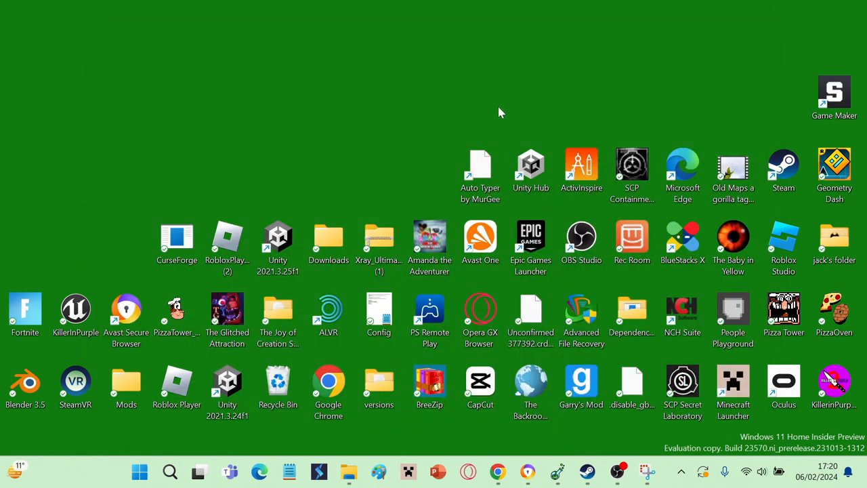
Launch CapCut into new project 0206 and cancel the Videos import dialog without importing
click(647, 471)
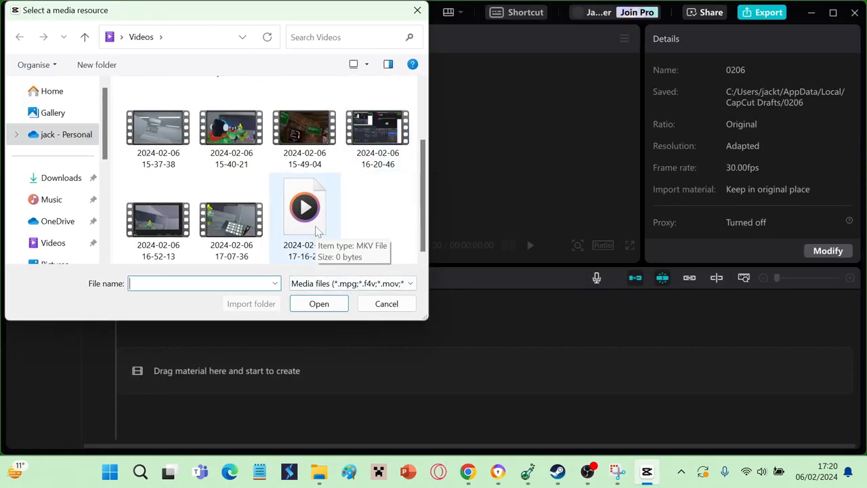
click(386, 304)
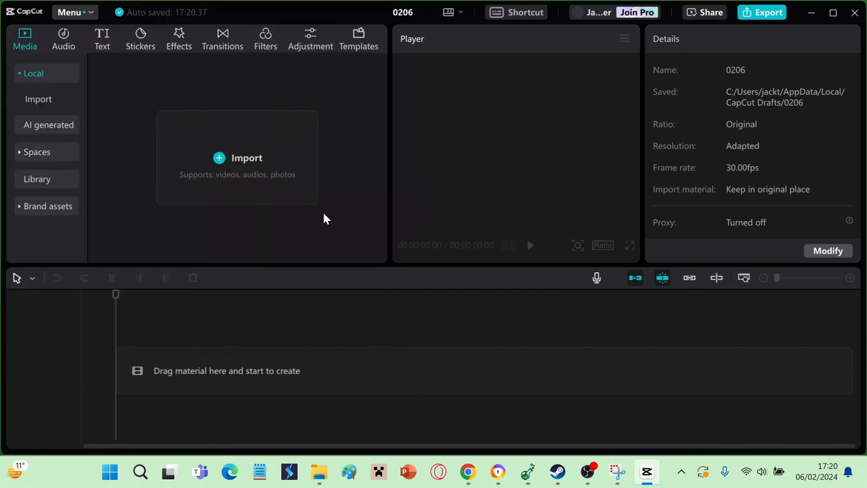